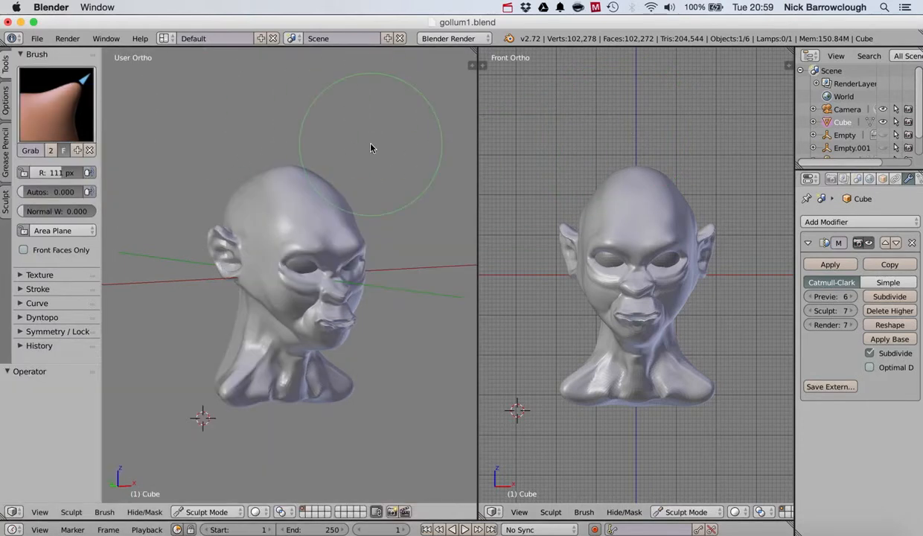
mouse_move(489, 144)
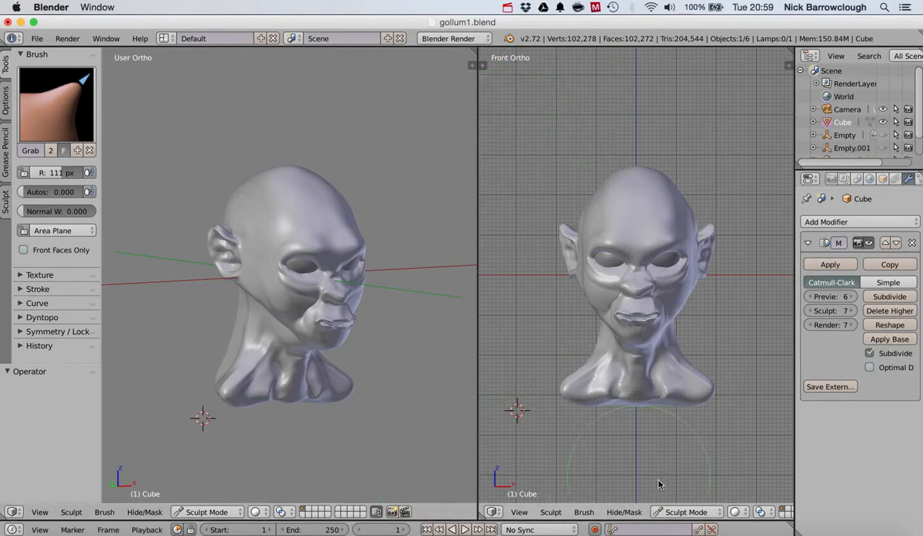
mouse_move(472, 94)
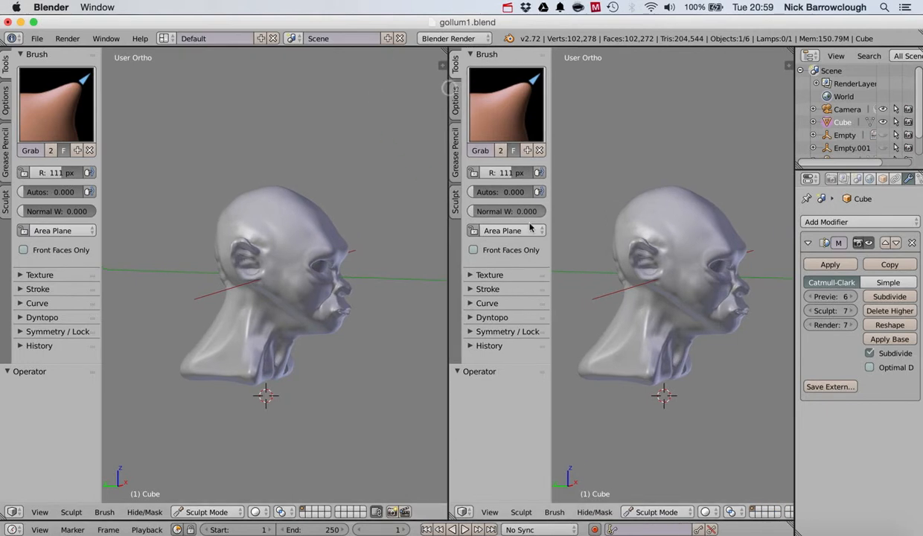
Step: Set the new viewport to the Right orthographic view of the head via the View menu
click(488, 512)
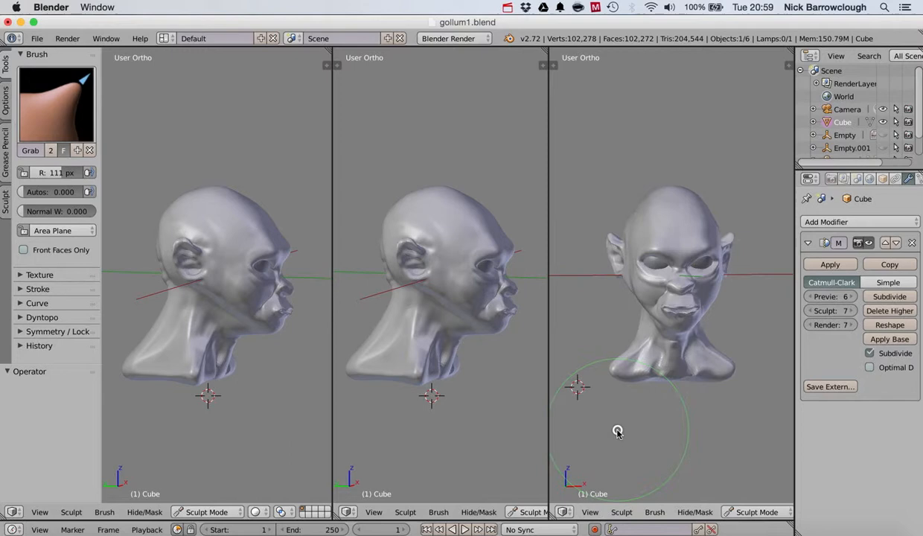
click(374, 512)
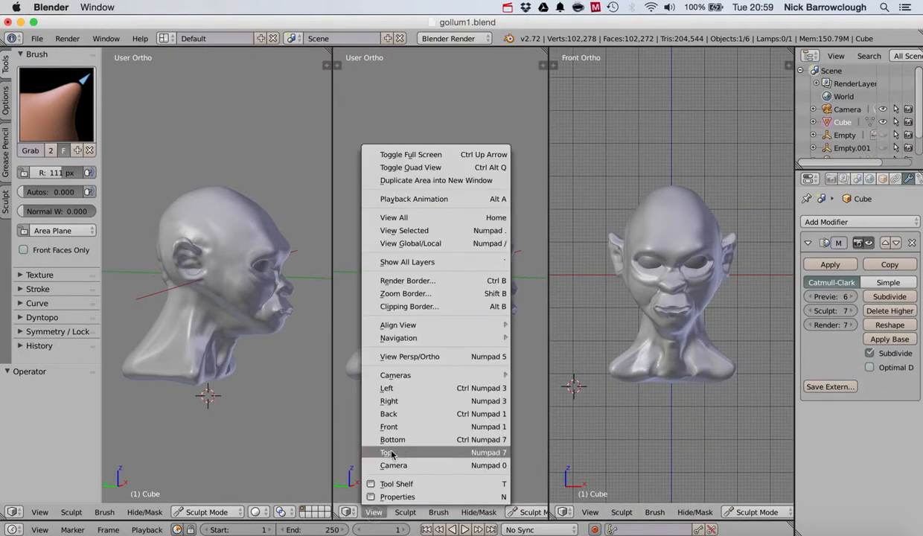
click(390, 401)
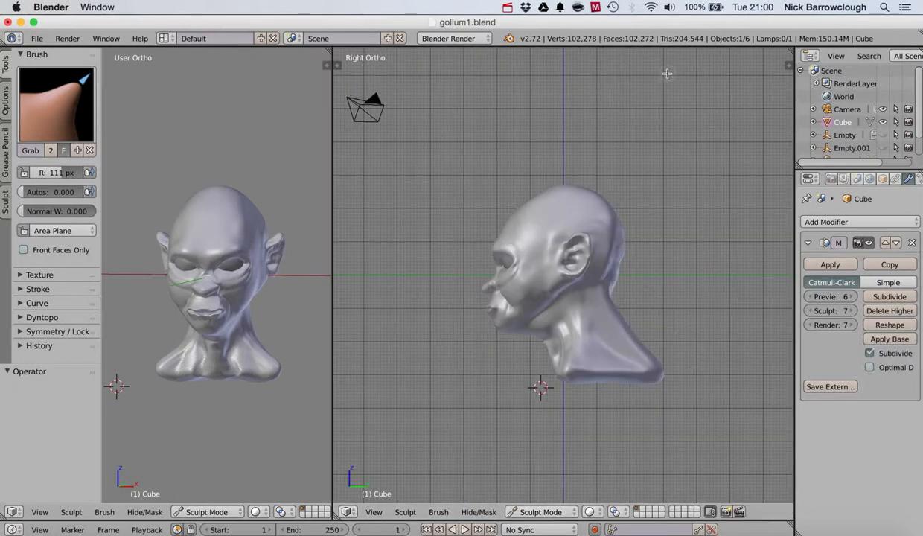
mouse_move(749, 153)
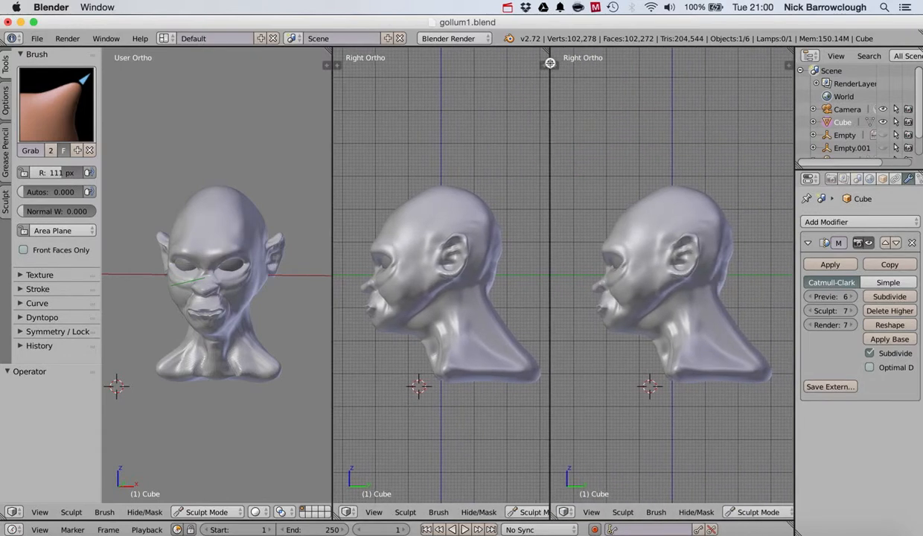
Step: Switch the second viewport to the Front (Numpad 1) orthographic view
click(374, 512)
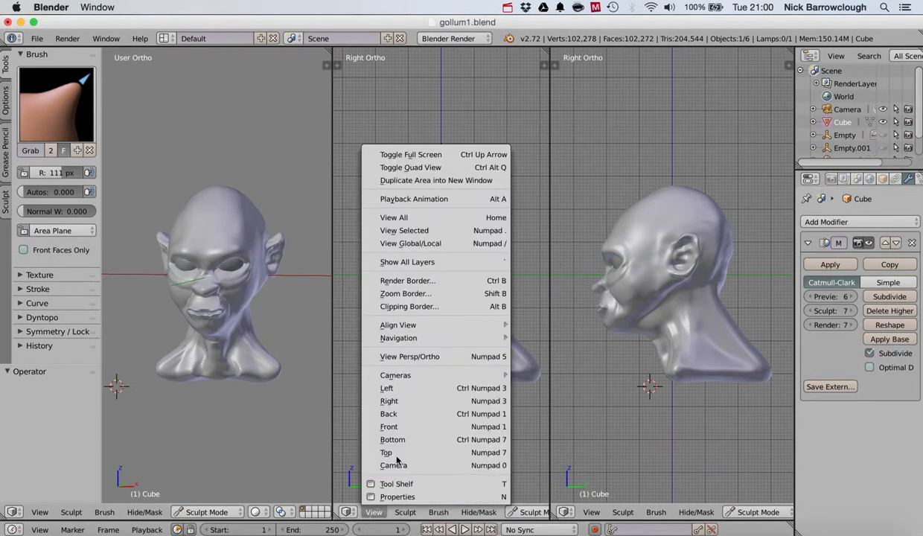
click(389, 426)
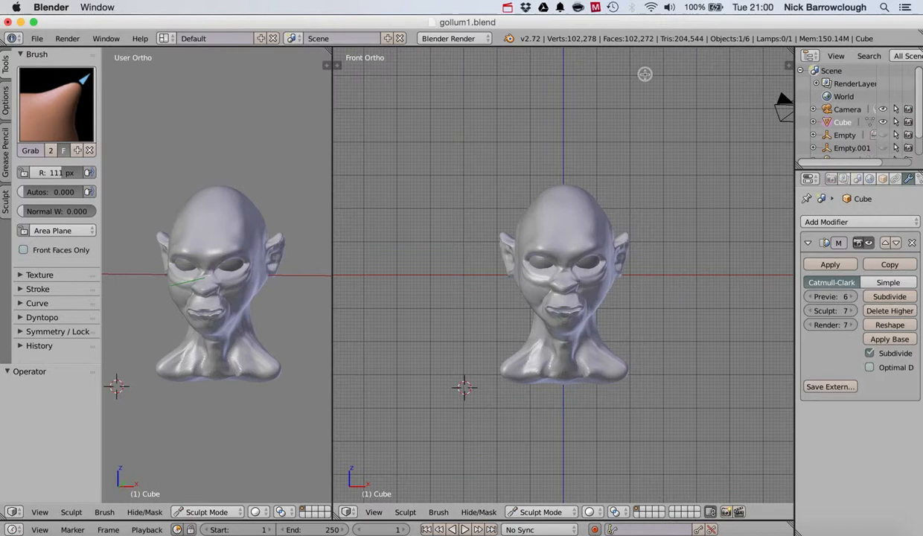
mouse_move(628, 330)
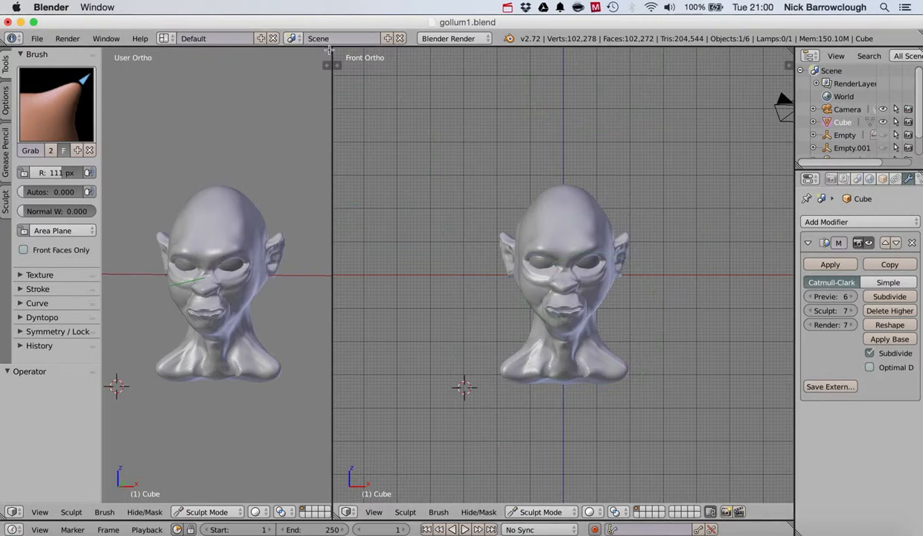
mouse_move(460, 101)
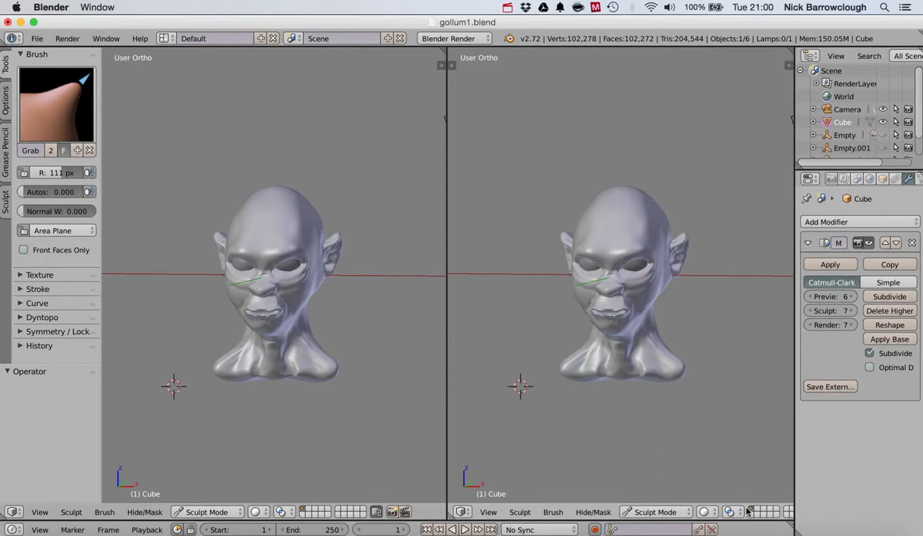
mouse_move(726, 396)
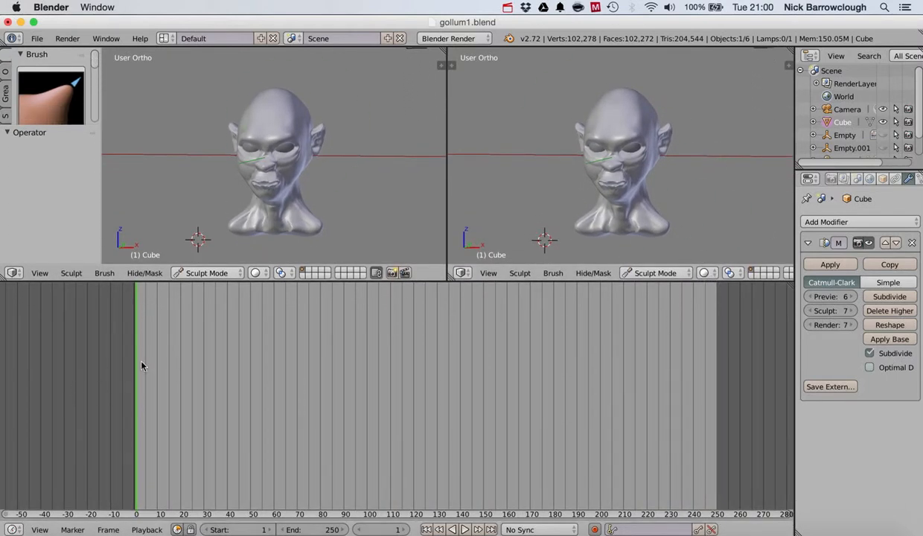
mouse_move(726, 281)
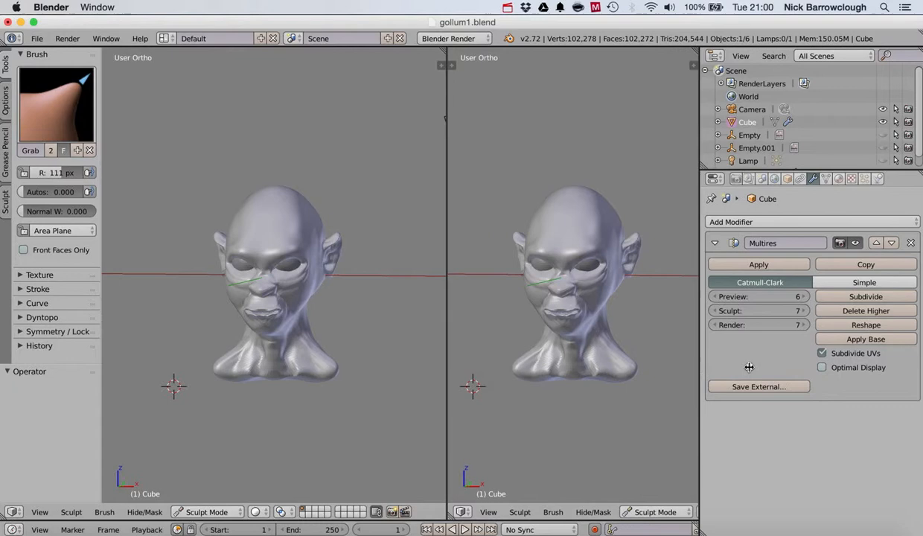
Step: Drag the border rightward so the Properties editor narrows and the 3D Views widen
drag(701, 298, 796, 298)
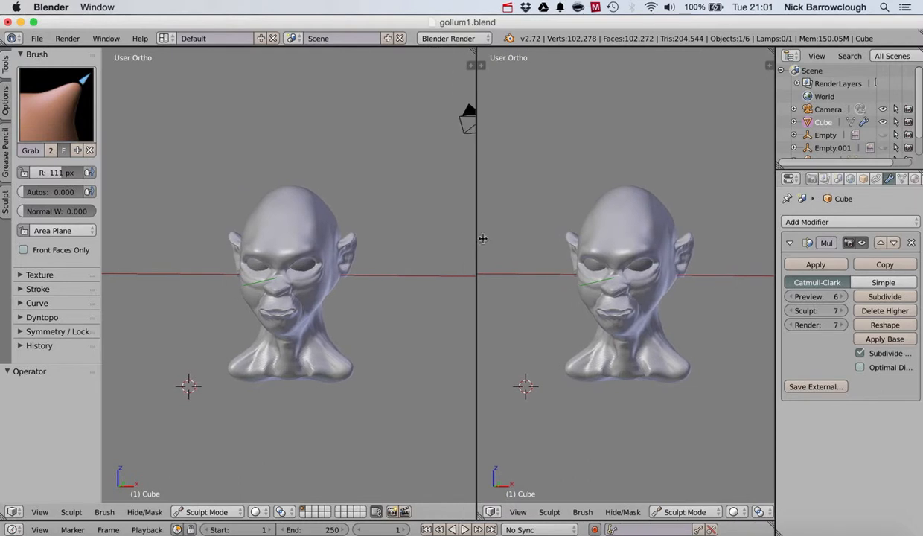
mouse_move(72, 51)
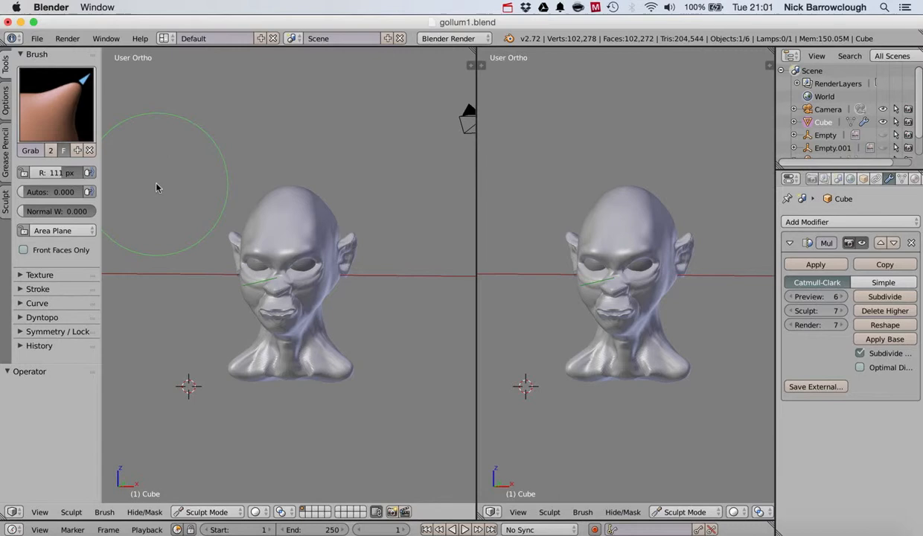
mouse_move(274, 399)
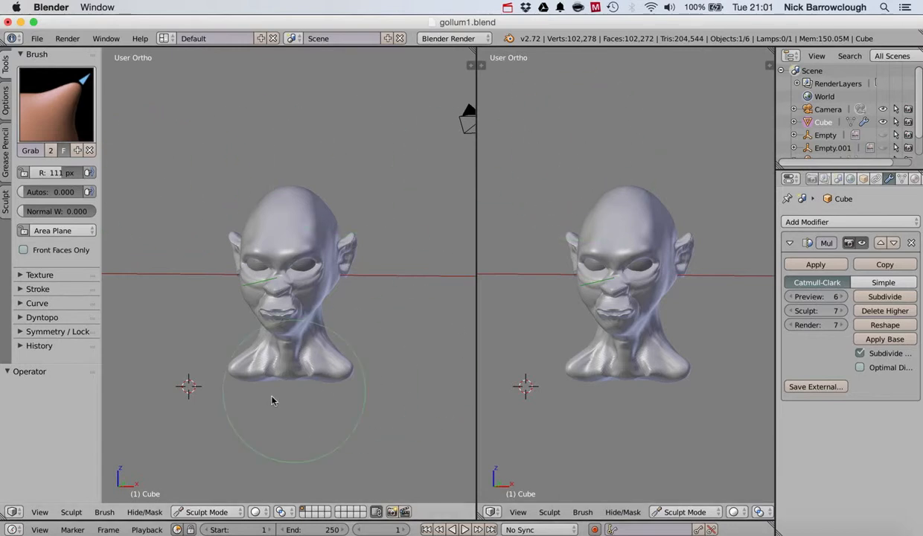
Step: Switch the head to Edit Mode, back to Sculpt Mode, and zoom closer in the left viewport
click(206, 512)
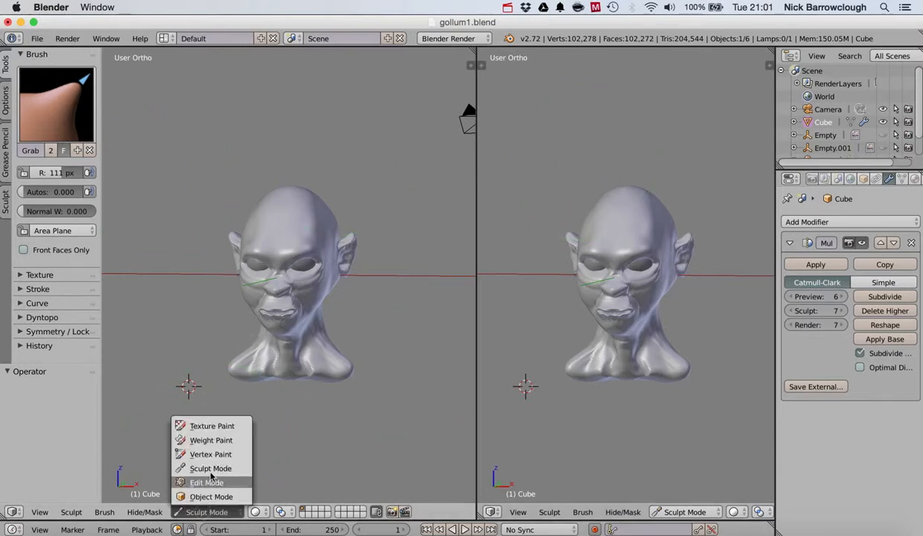
mouse_move(216, 497)
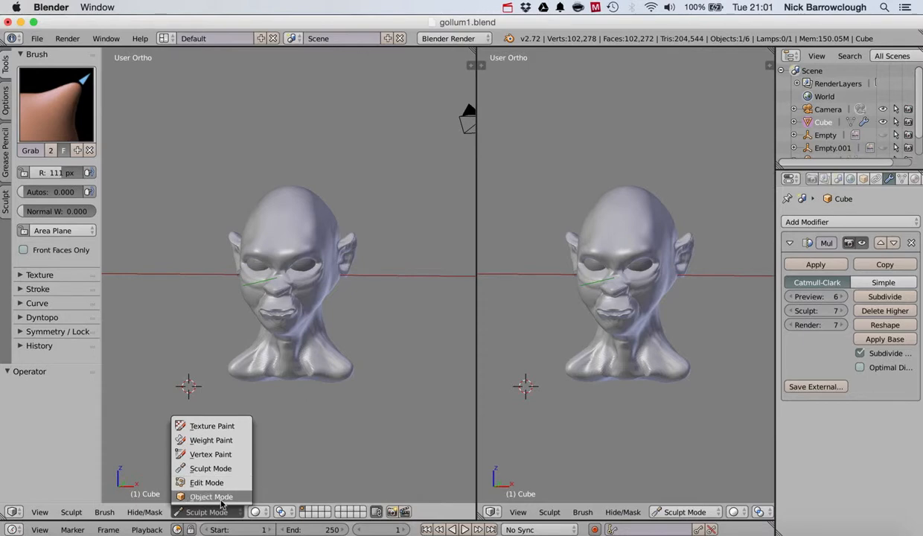
mouse_move(211, 467)
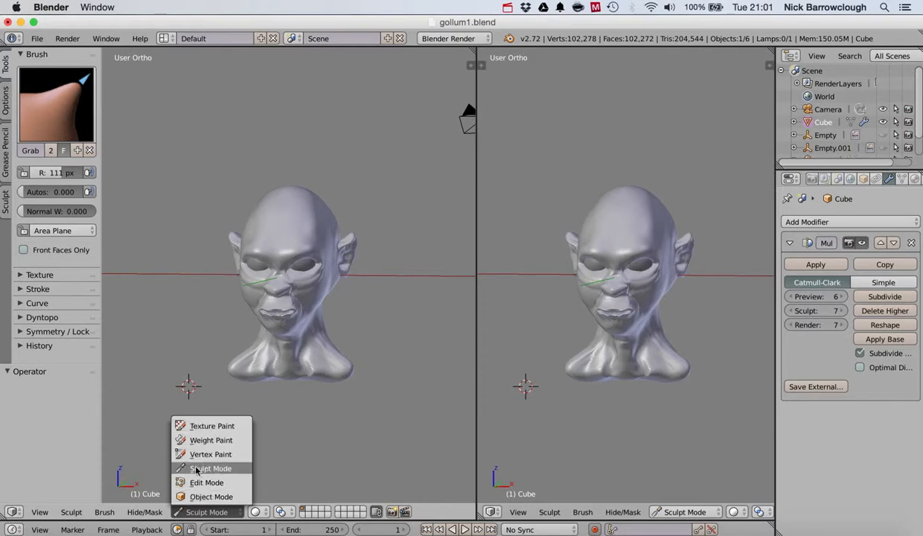
click(206, 482)
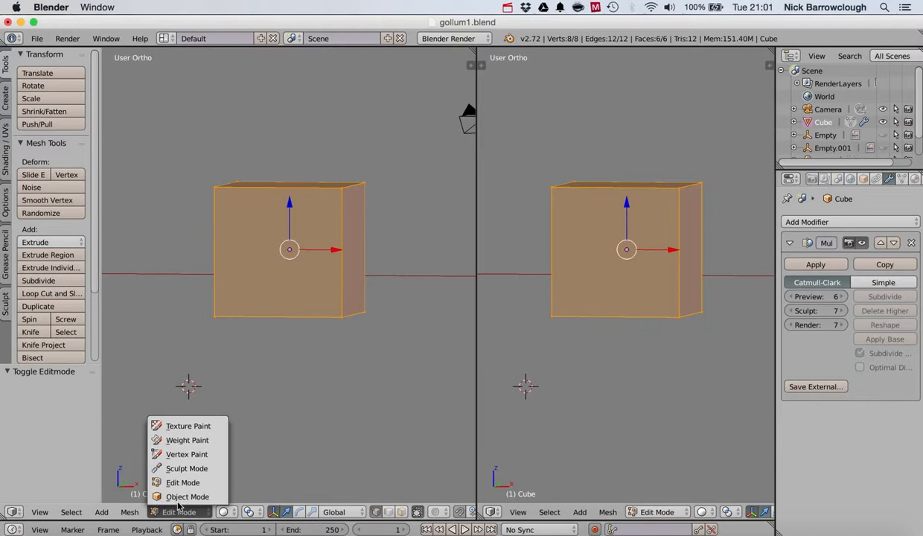
mouse_move(187, 467)
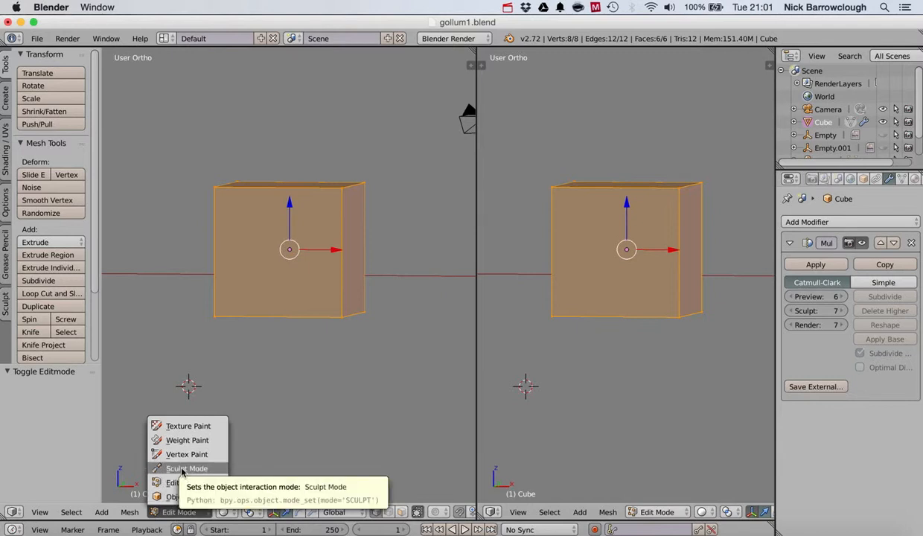
click(187, 467)
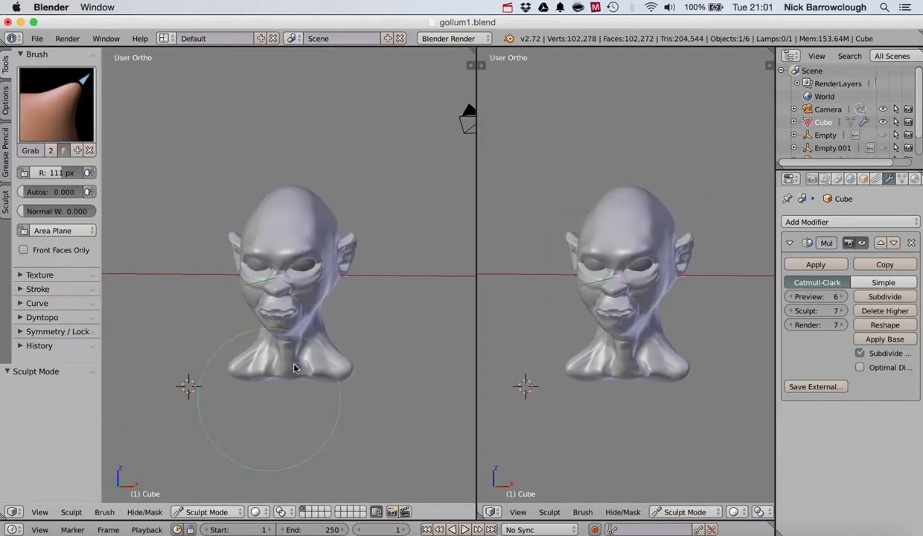
drag(295, 369, 292, 301)
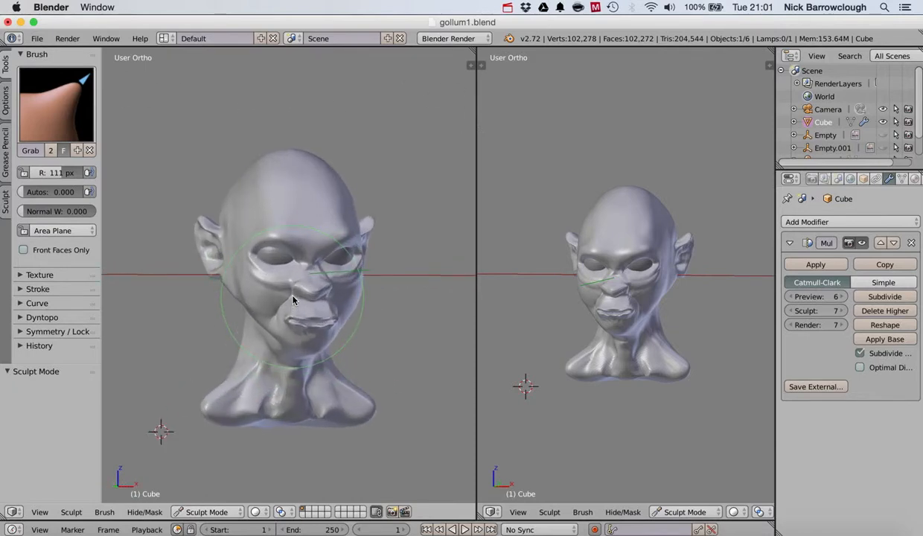
Step: Peek at the mode list while staying in Sculpt Mode, then bring up the File menu
click(207, 512)
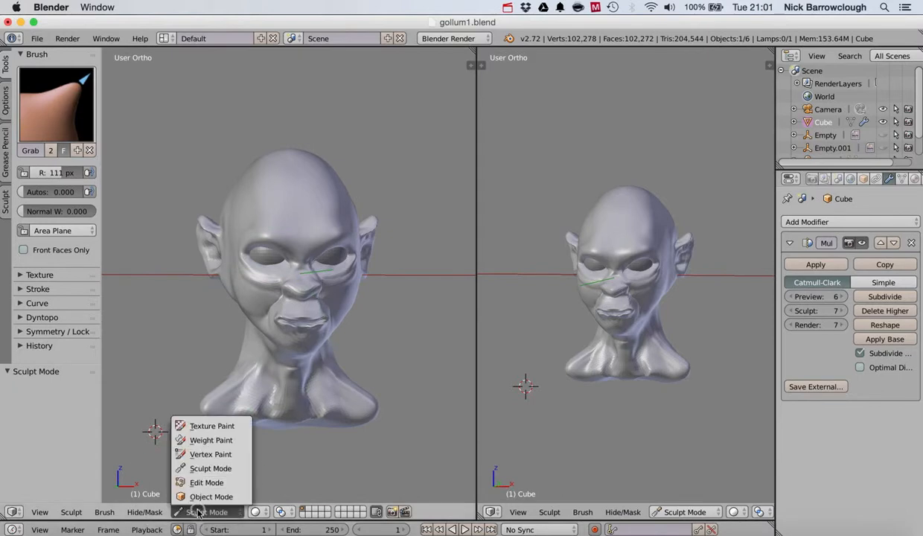
click(212, 468)
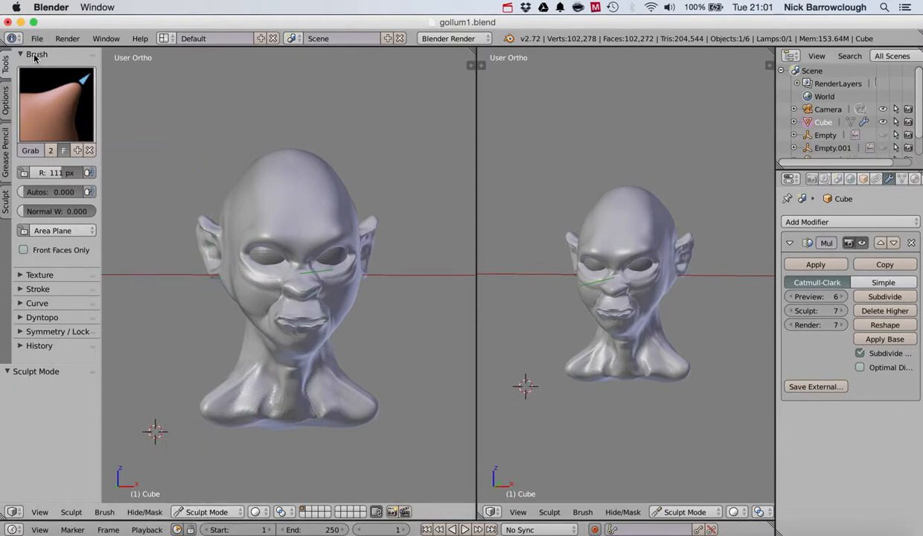
click(35, 38)
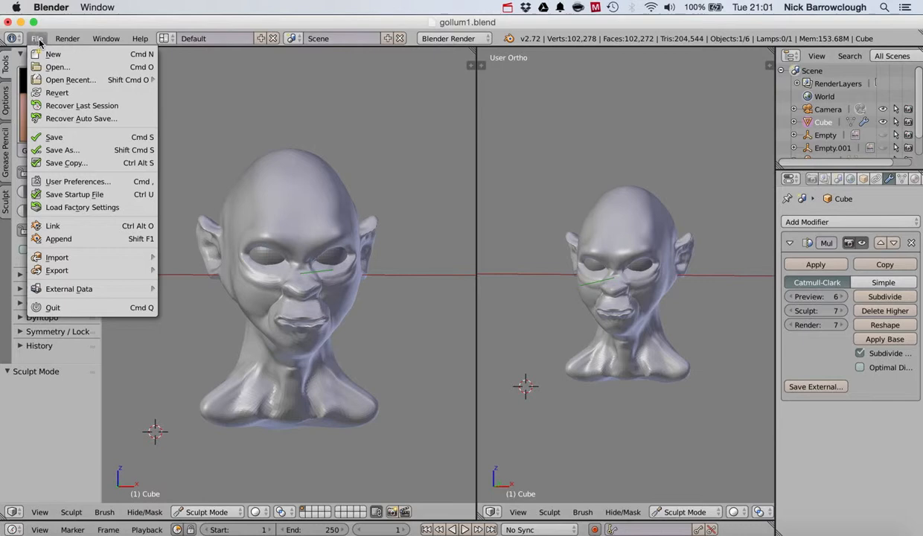
mouse_move(57, 256)
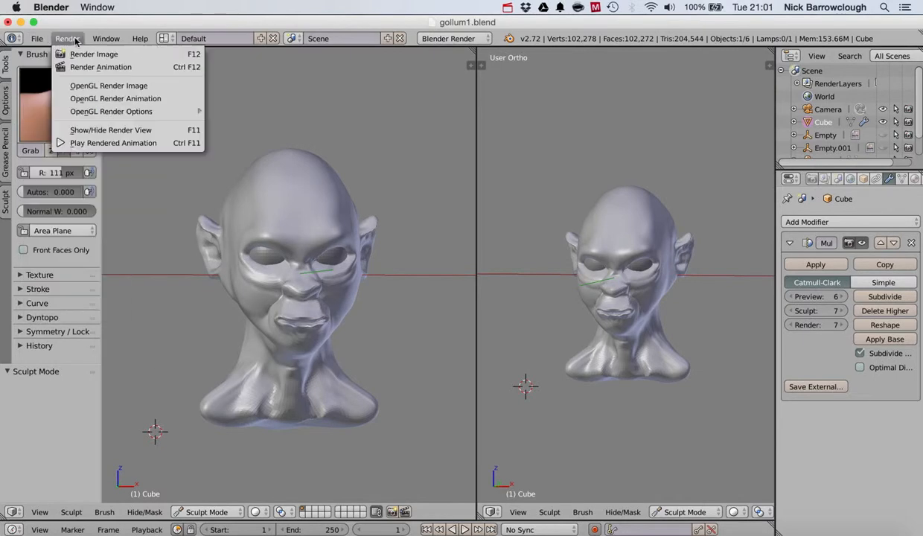
Step: In User Preferences > Themes, choose the Elysium preset and move the window aside
click(35, 39)
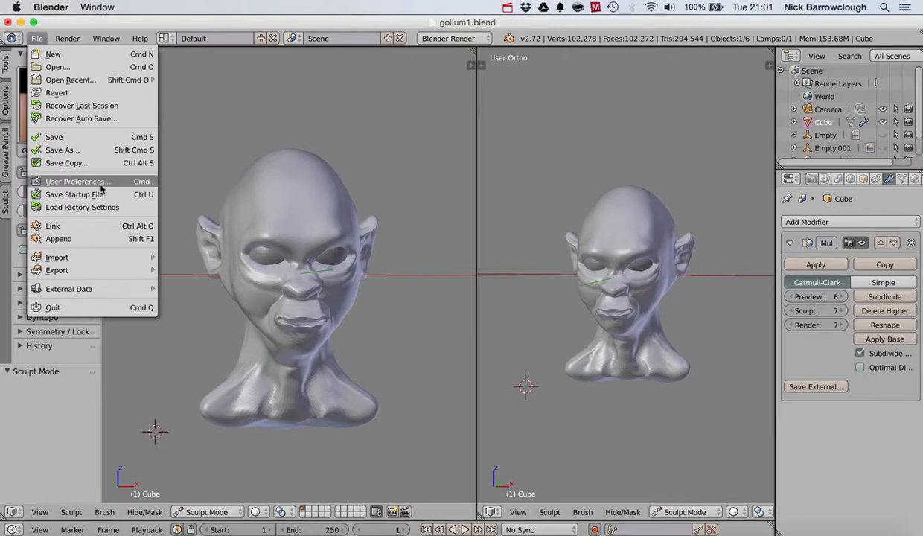
click(78, 182)
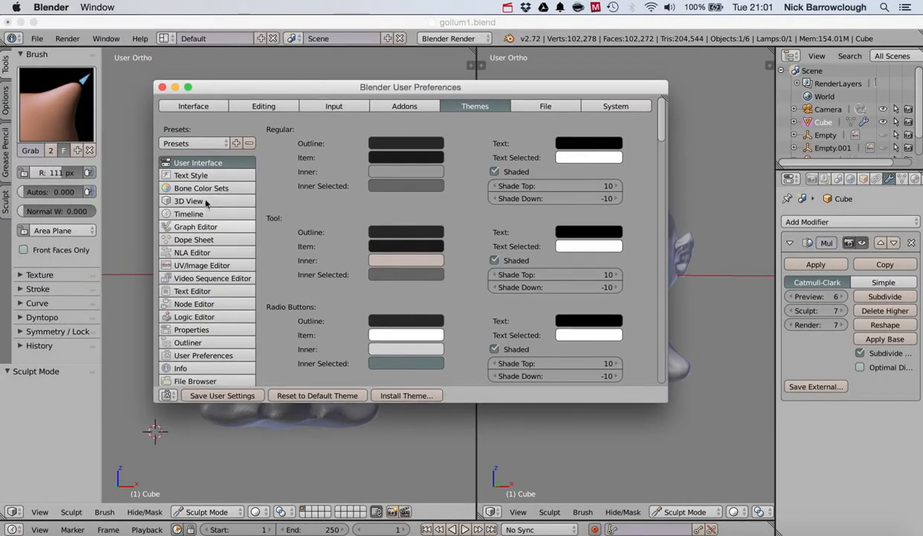
click(201, 143)
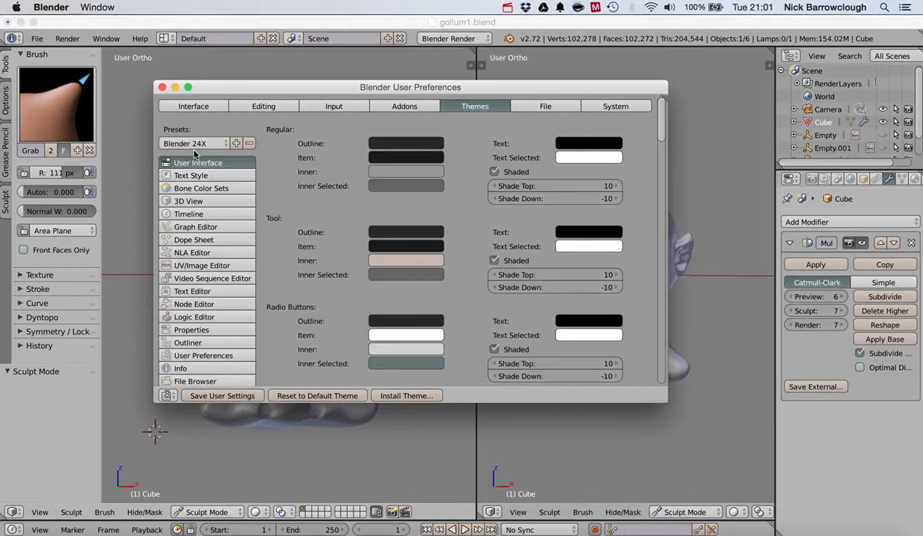
click(193, 143)
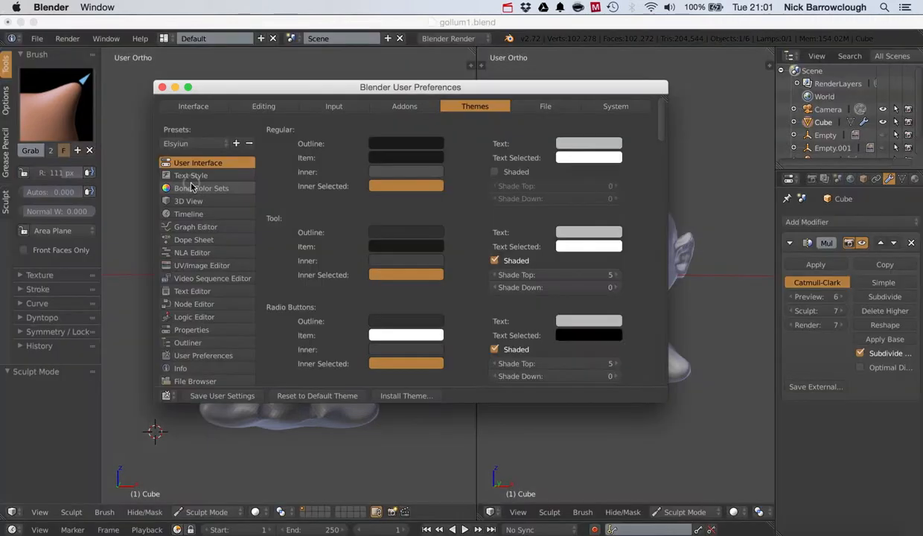
drag(410, 86, 530, 467)
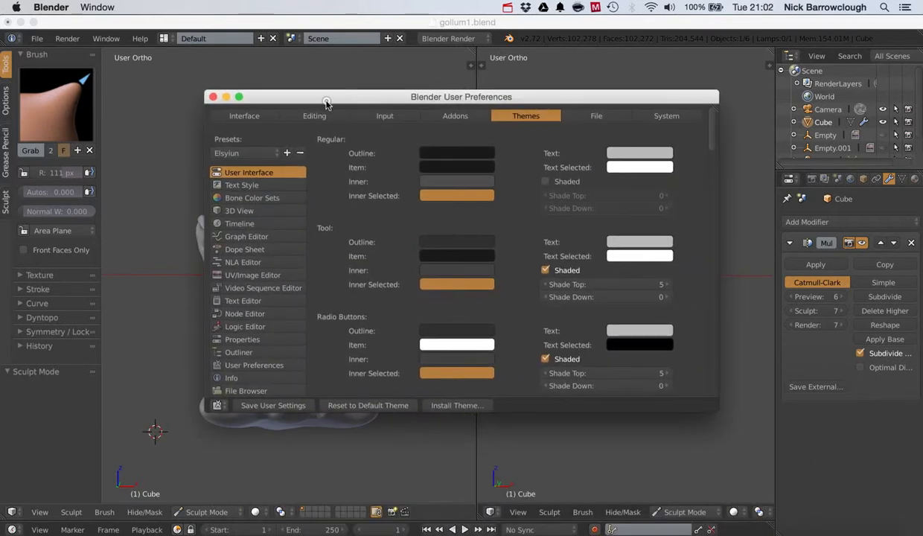
Step: Close User Preferences and orbit the left viewport to a three-quarter view of the head
click(213, 97)
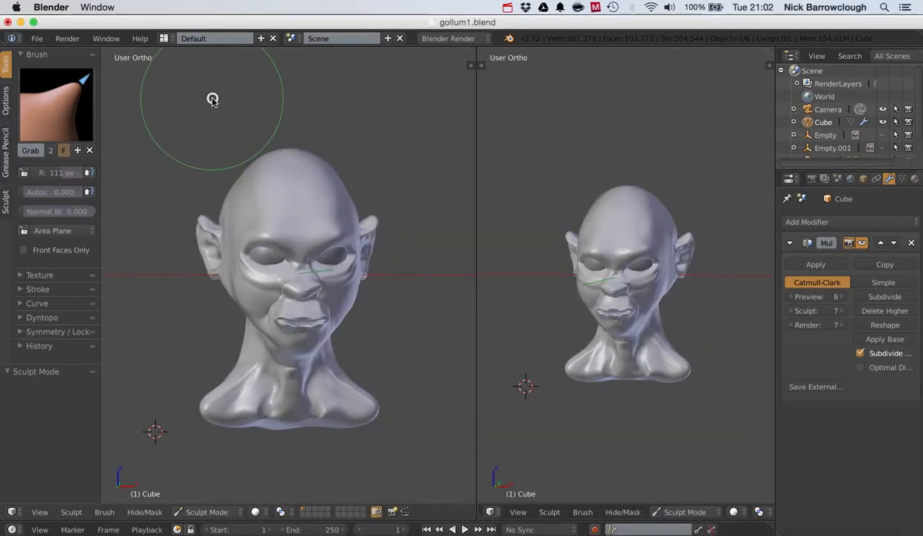
drag(211, 101, 286, 283)
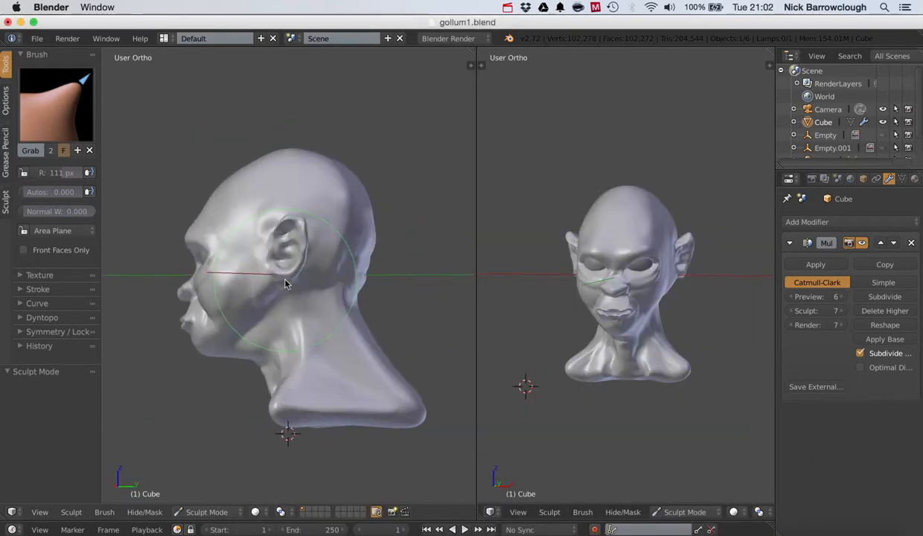
drag(286, 283, 310, 276)
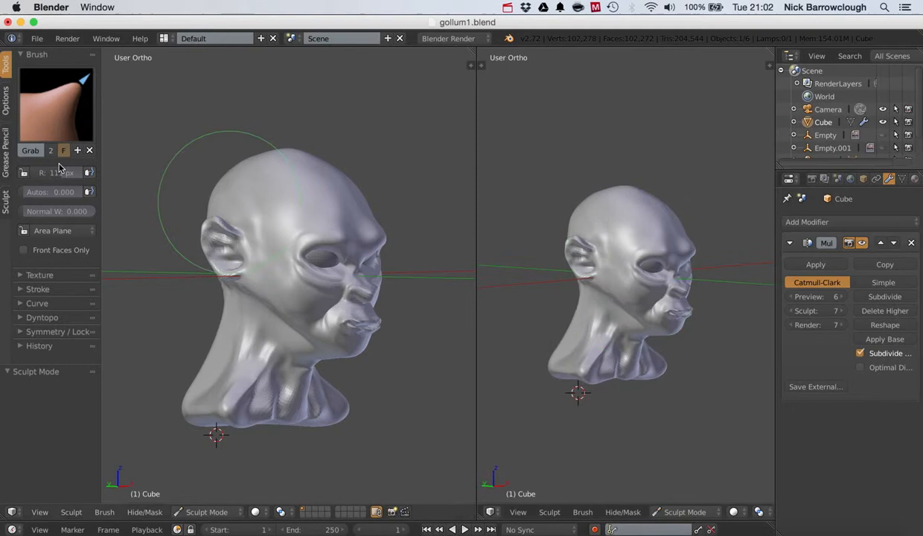
Step: Reopen User Preferences and browse theme sections: Video Sequence Editor, then User Interface
click(36, 39)
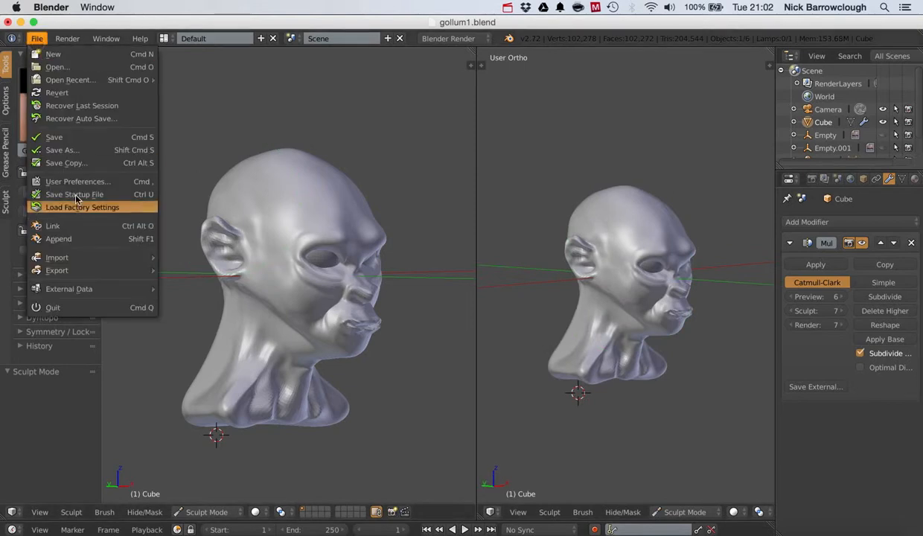
click(78, 181)
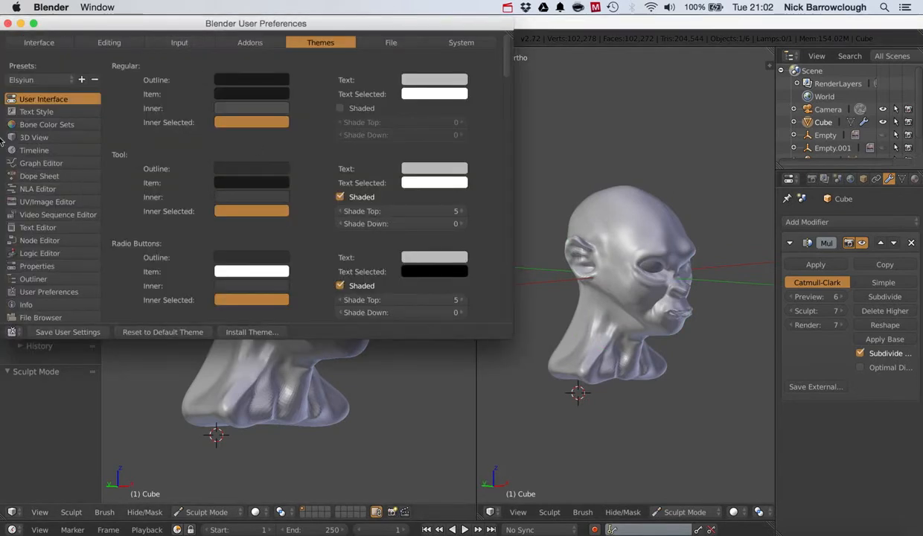
click(36, 71)
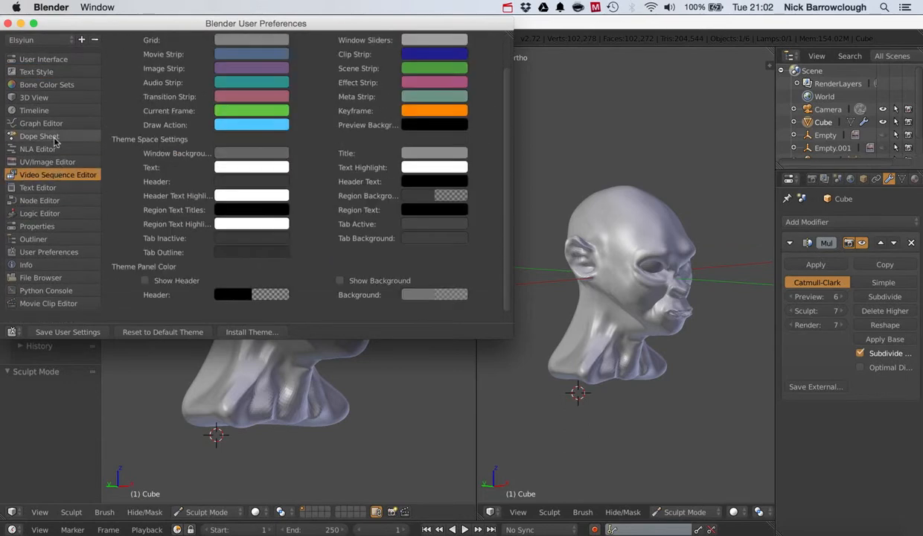
click(43, 95)
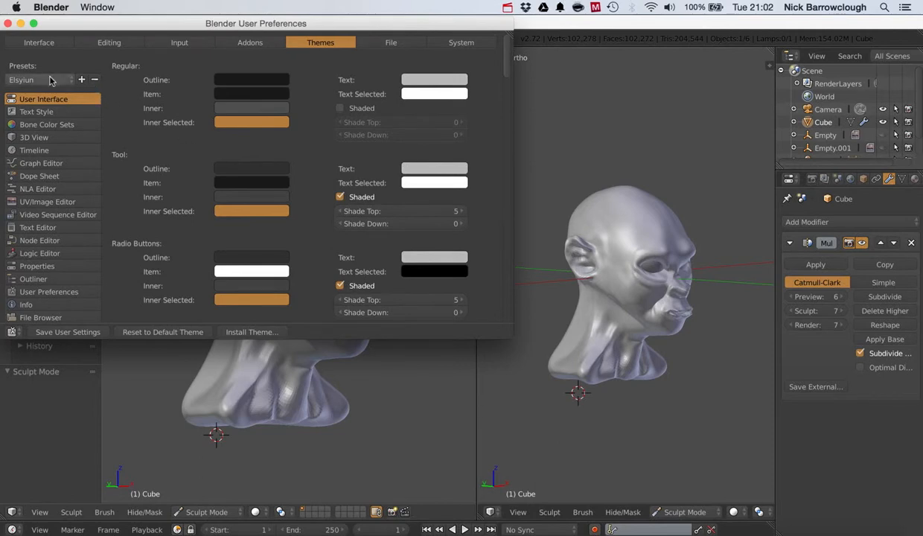
click(37, 80)
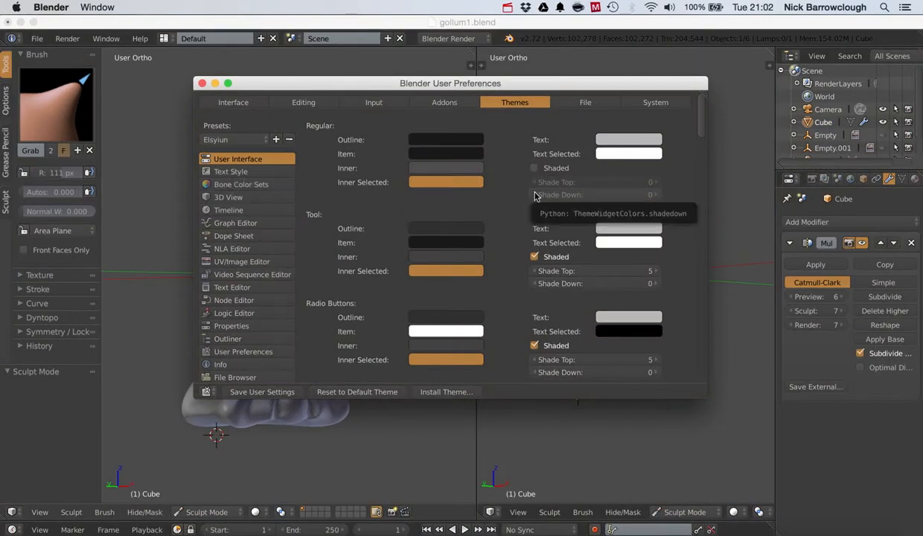
Step: In the Interface tab, uncheck Tooltips
click(234, 102)
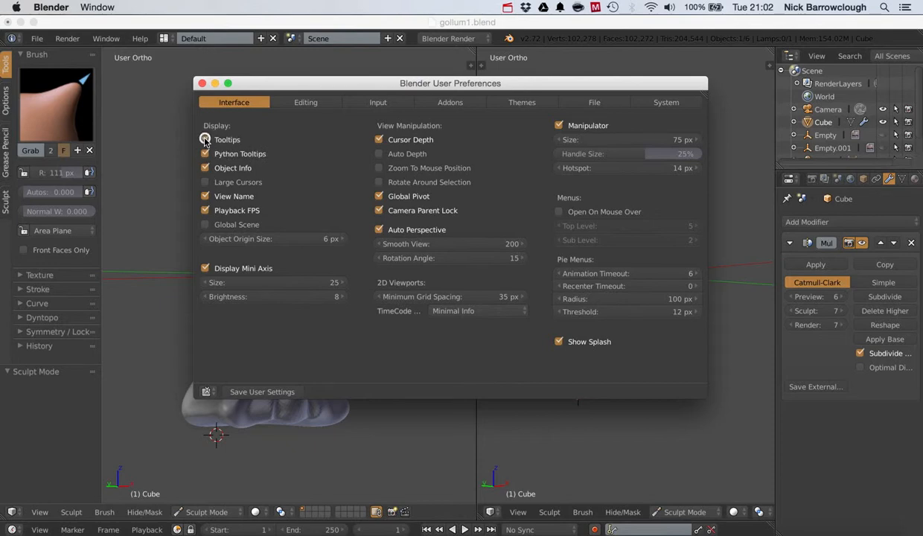
click(205, 140)
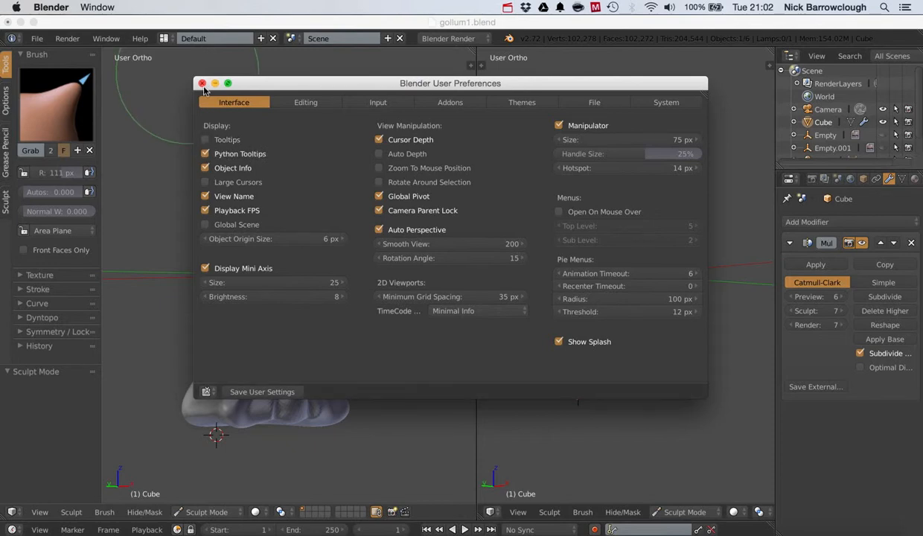
Step: Close User Preferences and pick a different sculpt brush from the brush grid in place of Grab
click(201, 83)
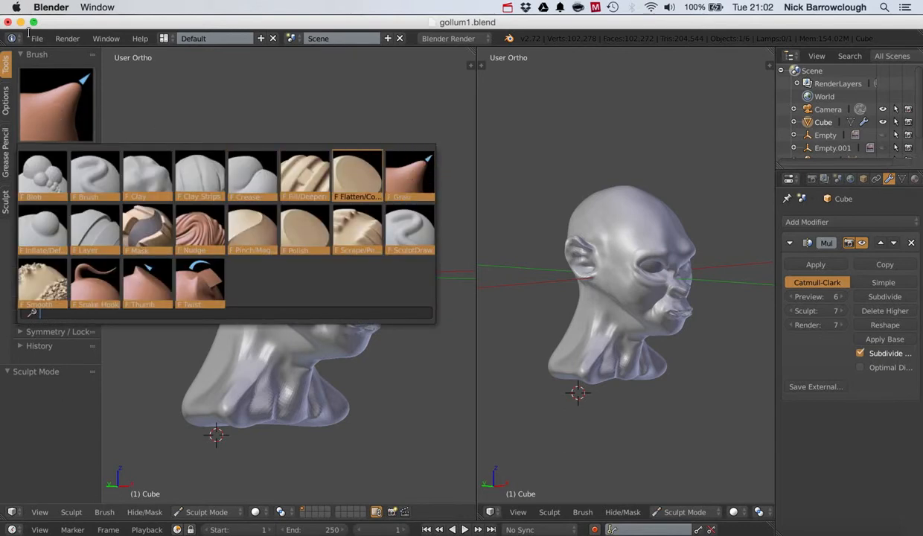
click(36, 38)
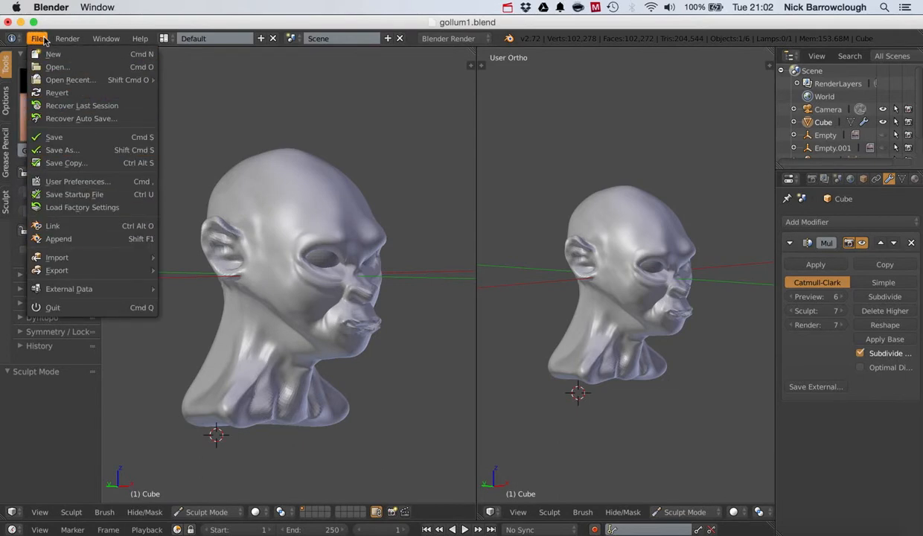
click(77, 181)
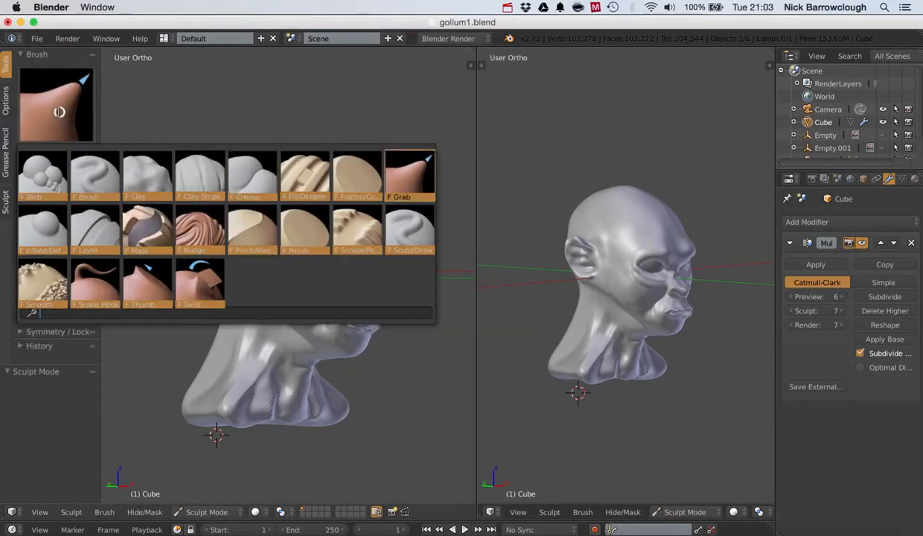
click(410, 175)
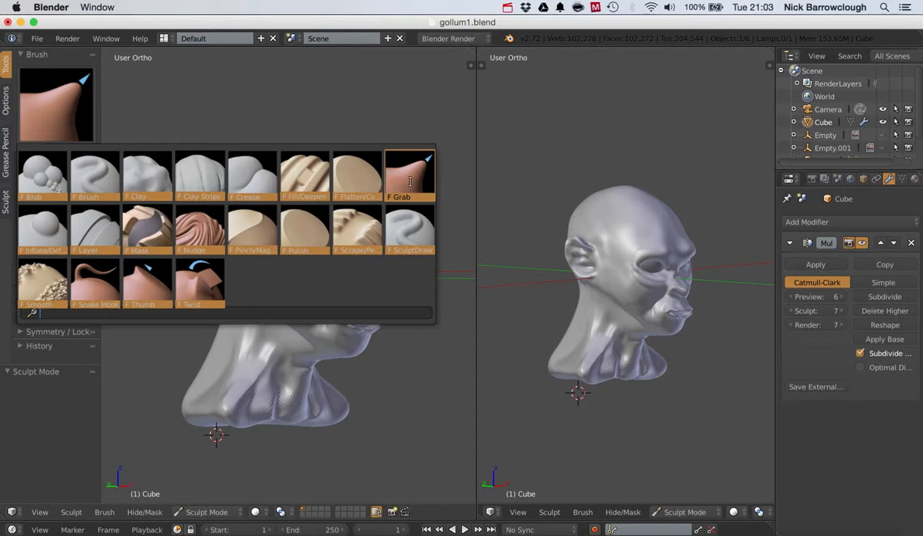
click(408, 175)
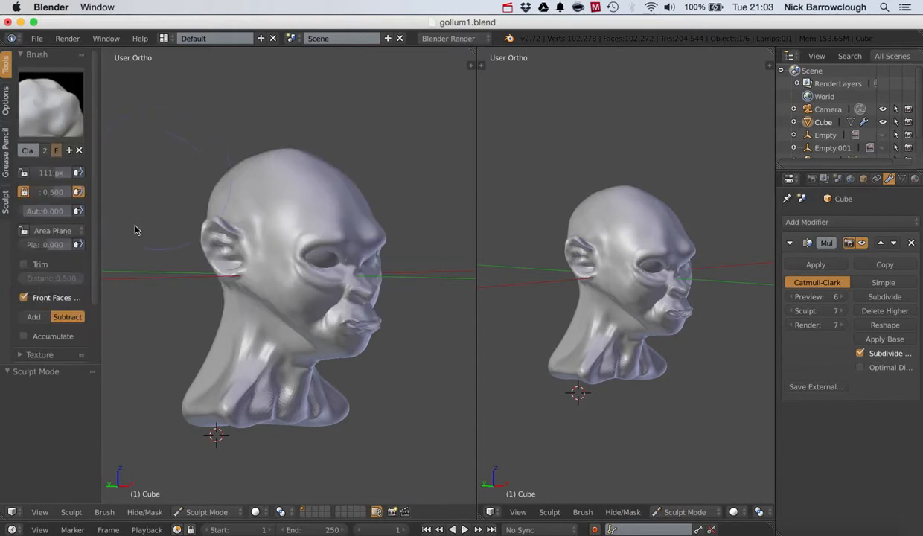
mouse_move(69, 449)
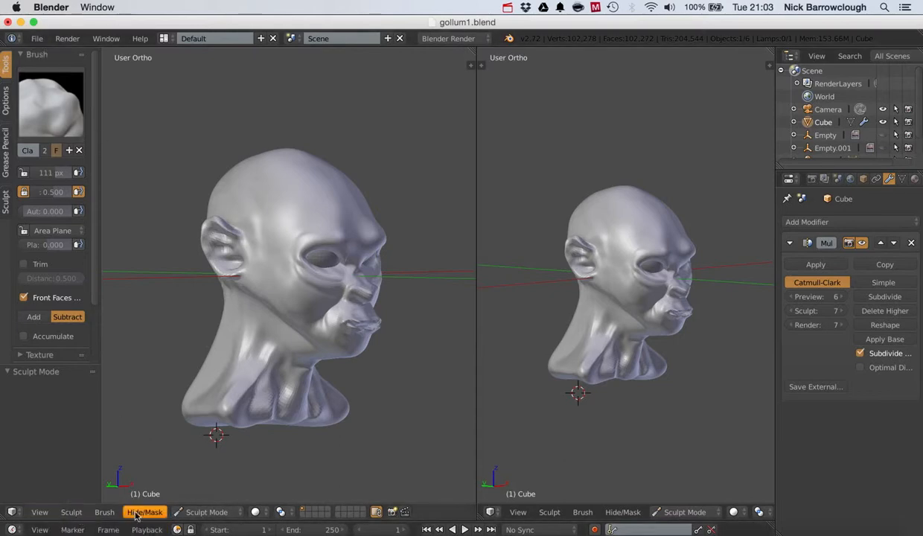
mouse_move(177, 530)
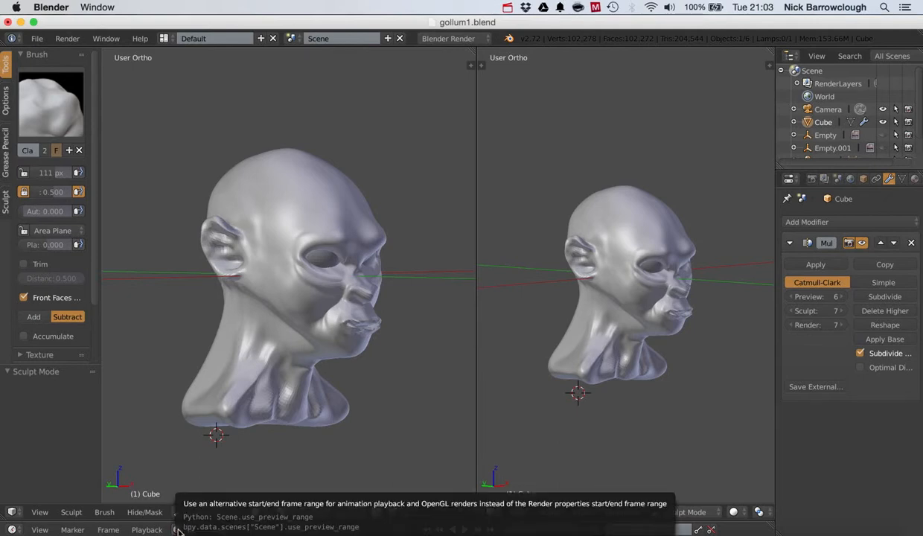
click(35, 38)
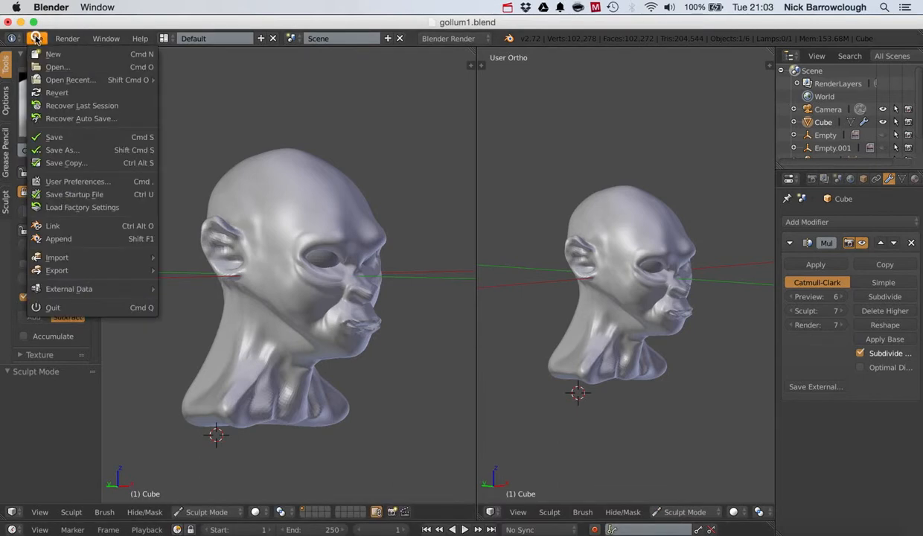
click(77, 181)
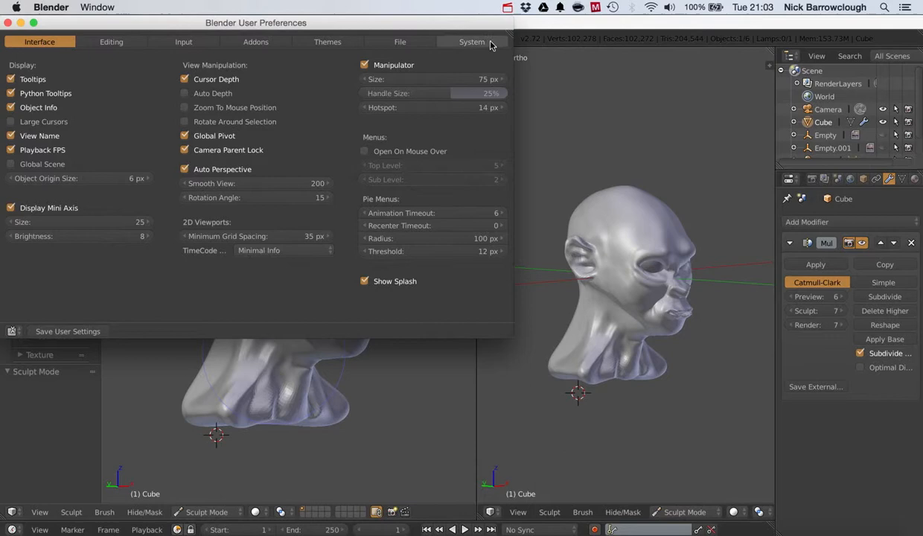
click(471, 41)
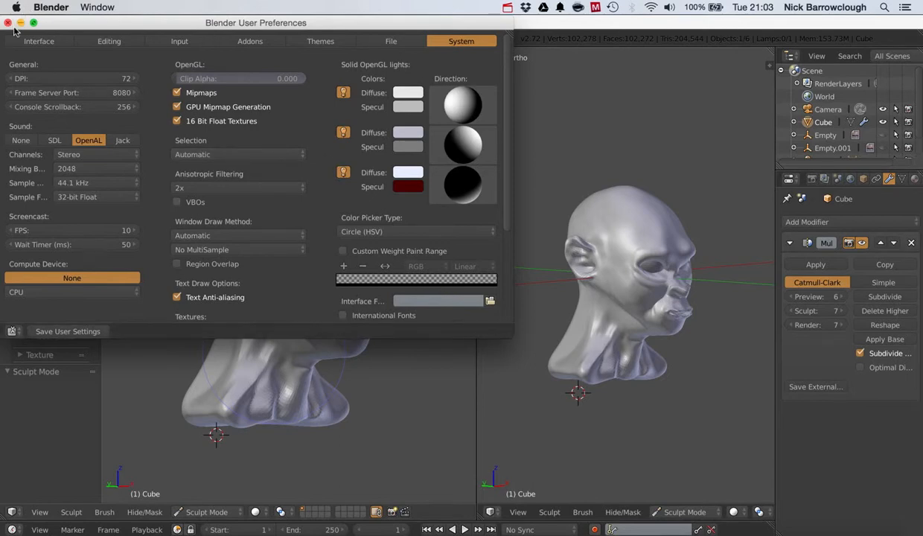
click(9, 22)
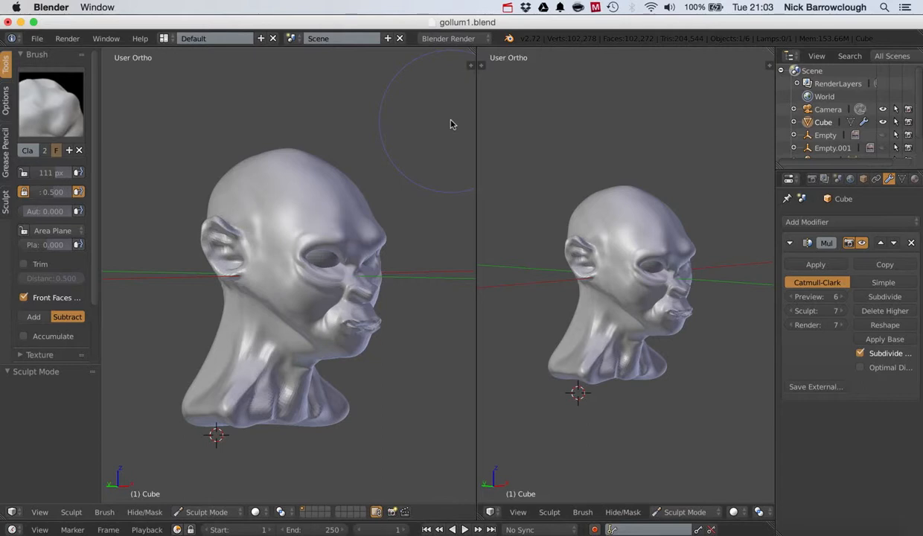
mouse_move(426, 185)
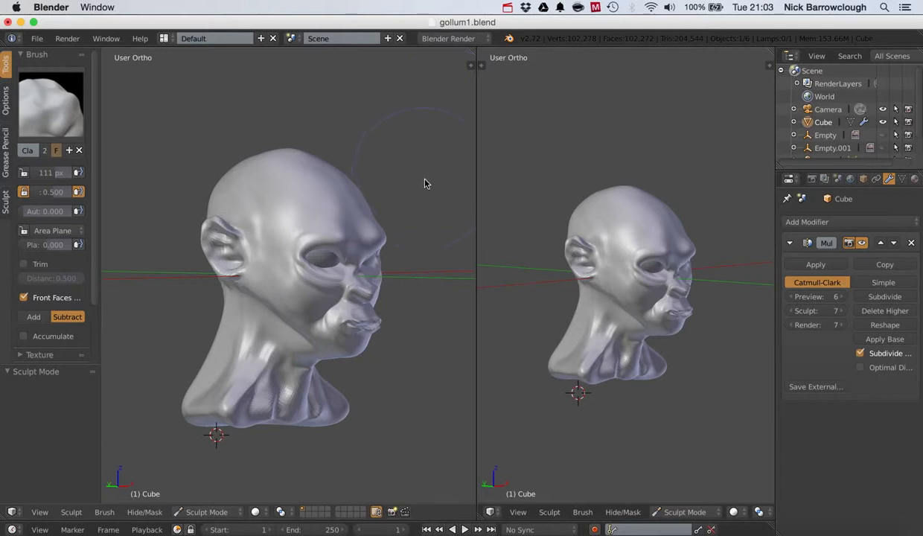